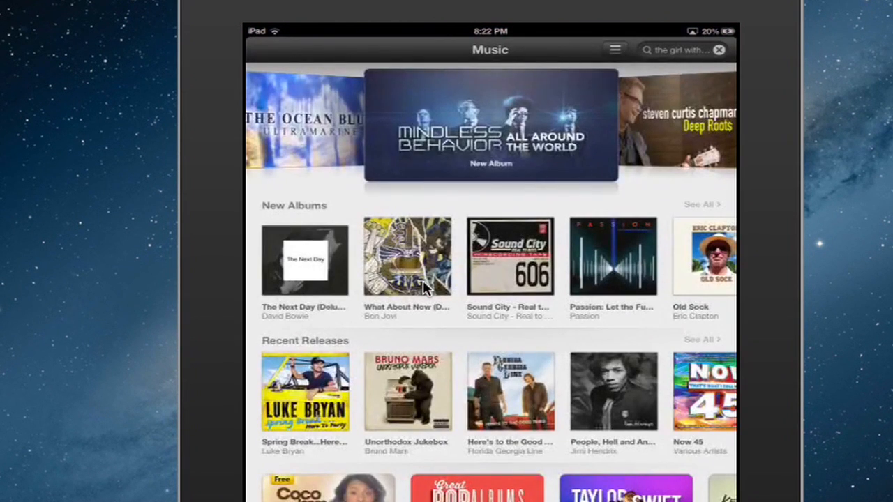
Step: Scroll the Music storefront down to the Quick Links and Sign In options
scroll(down, 3)
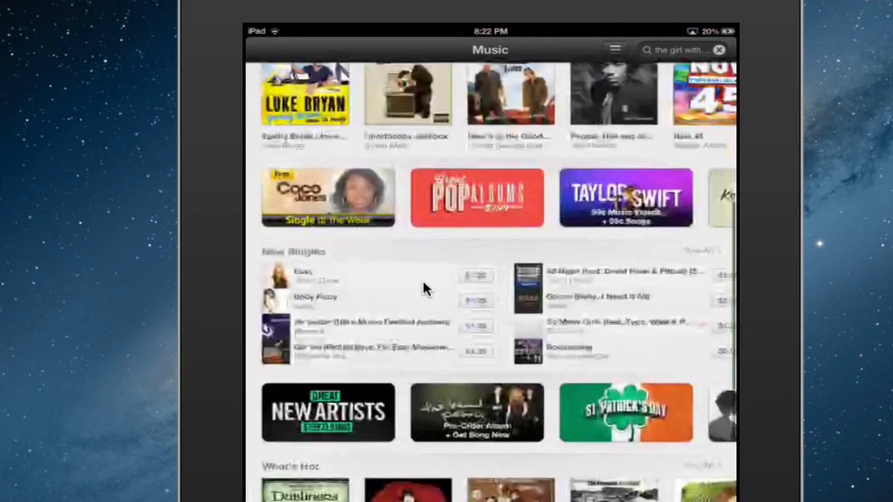
scroll(down, 3)
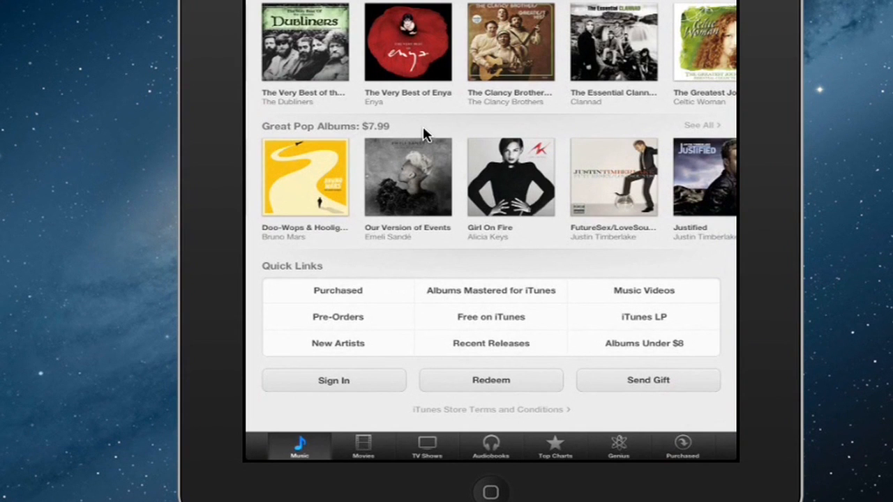
Step: Create a new Apple ID, keeping United States as the store country
click(333, 380)
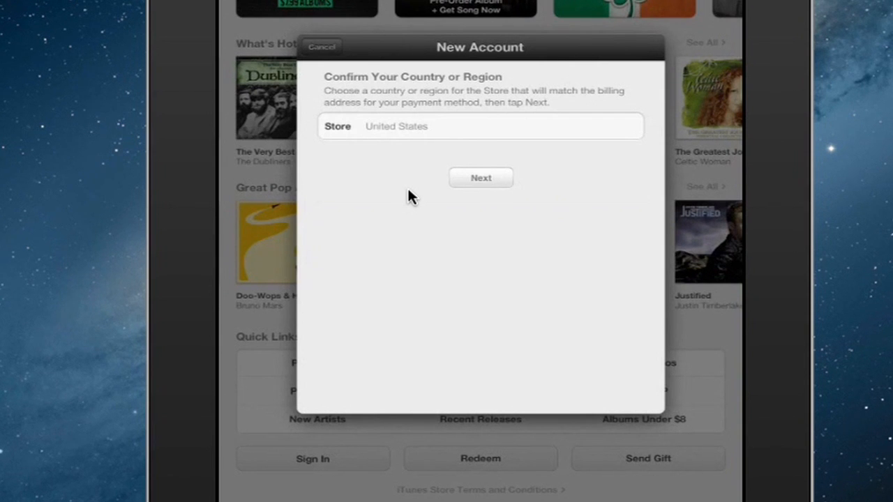
click(480, 178)
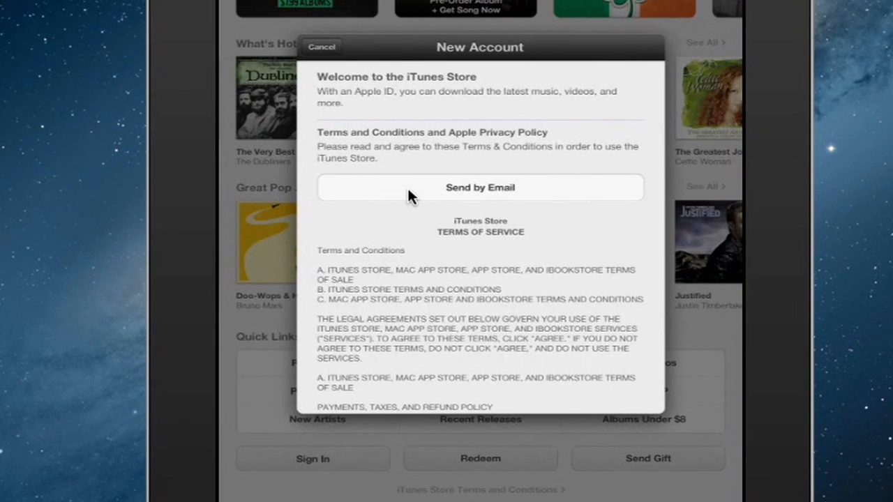
Step: Scroll through the Terms and Conditions and agree to them, confirming in the pop-up
scroll(down, 3)
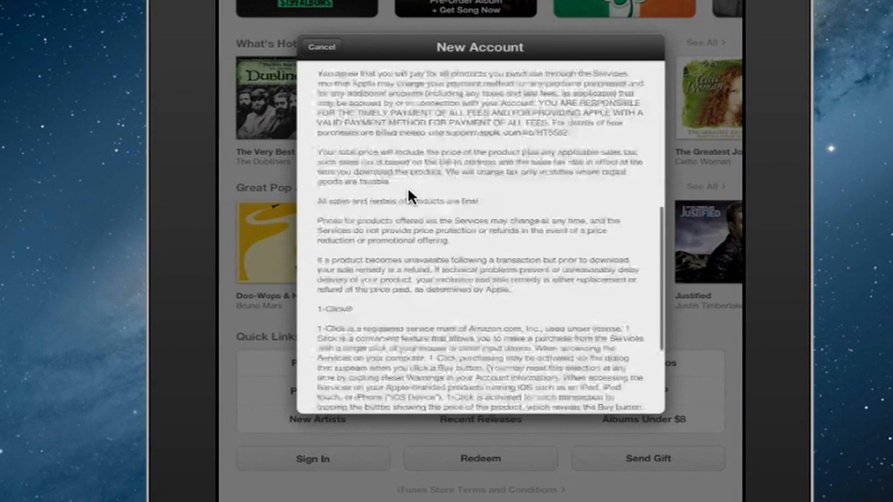
scroll(down, 3)
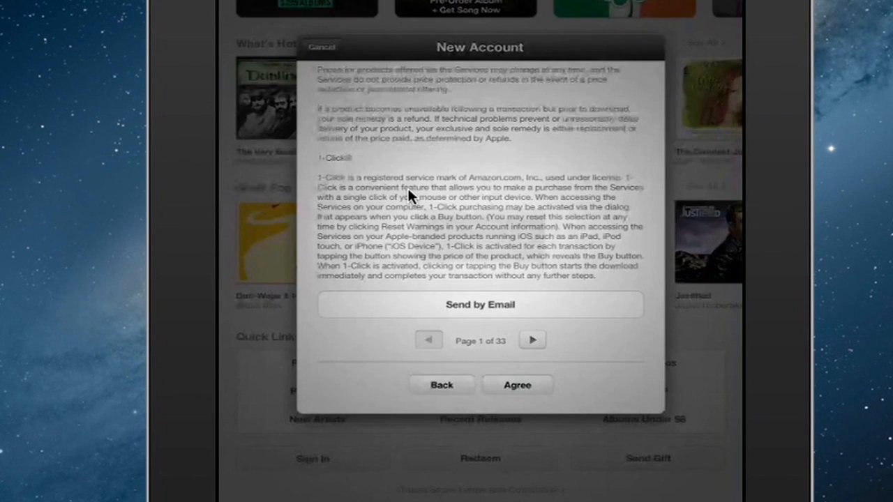
click(517, 384)
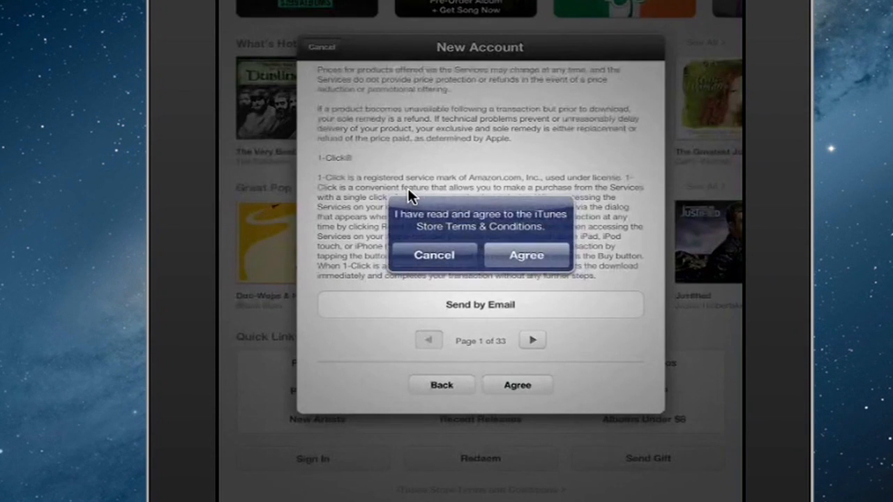
click(525, 255)
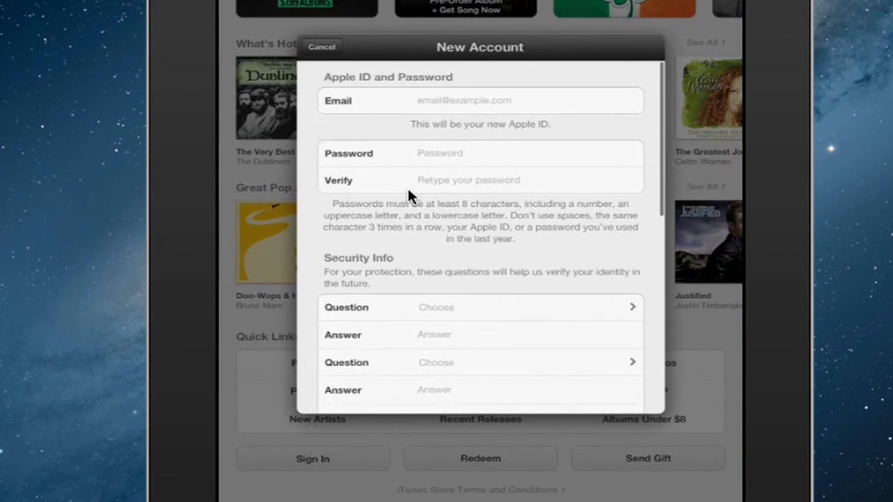
scroll(down, 3)
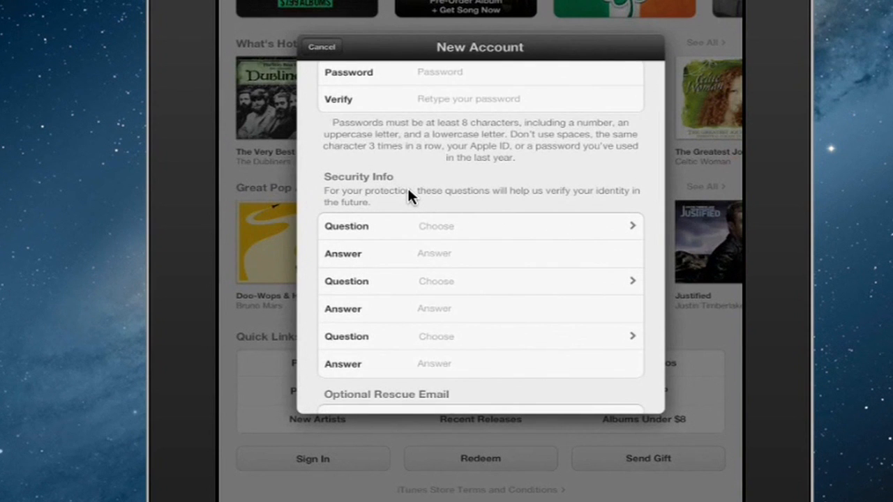
scroll(down, 3)
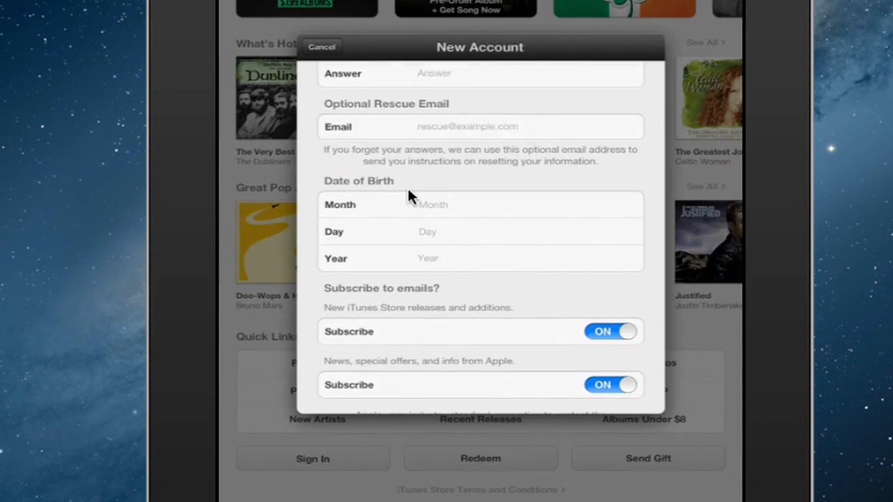
scroll(down, 3)
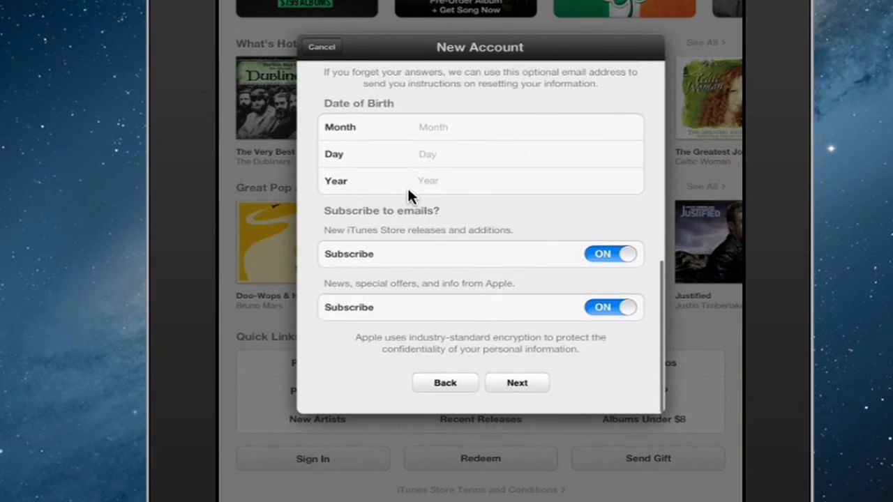